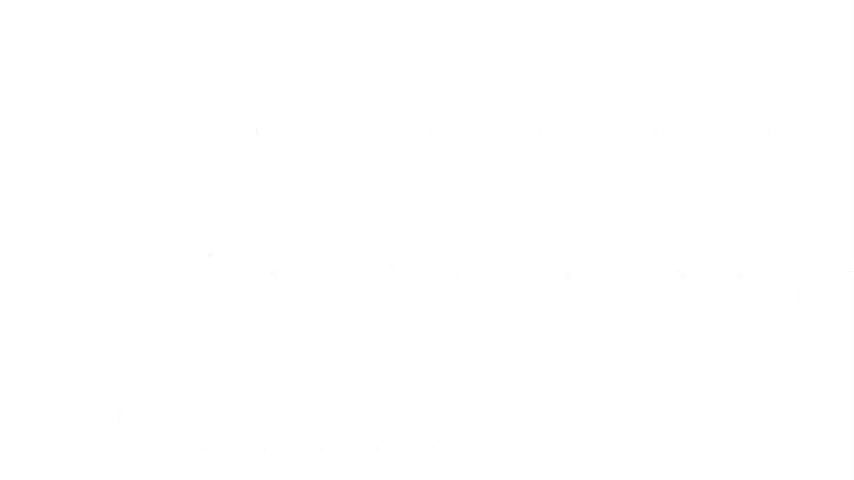
text(January)
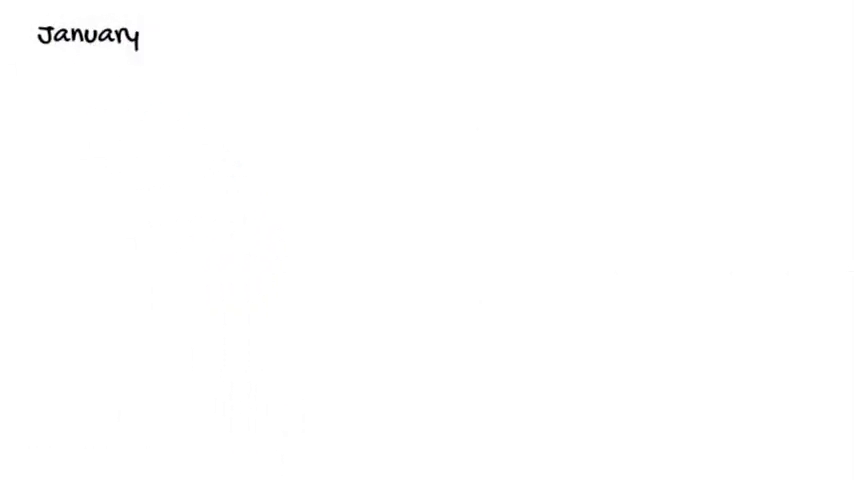